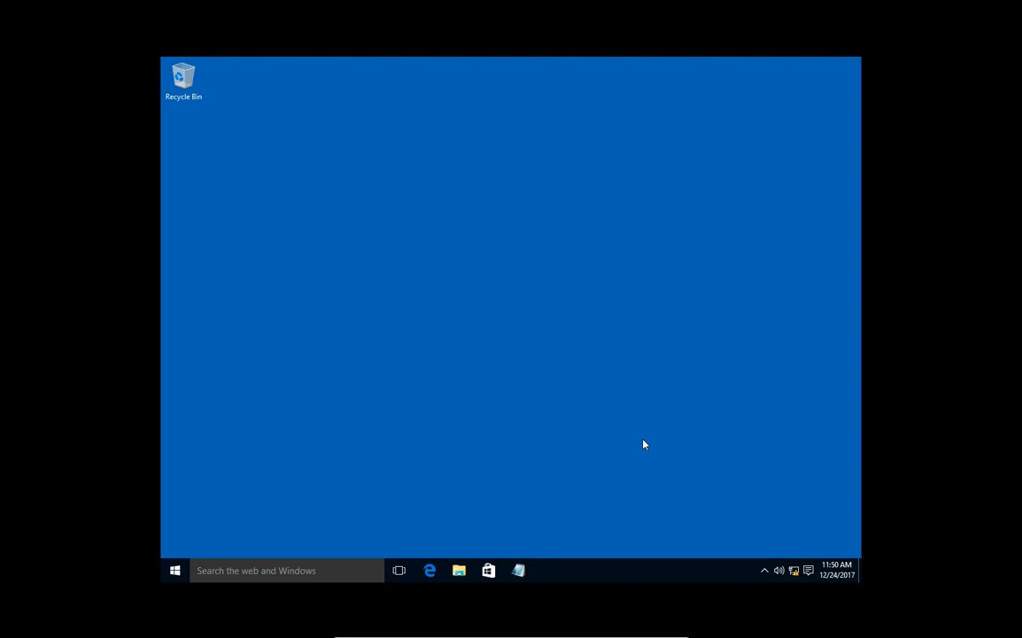
{"action": "mouse_move", "coordinate": [796, 567]}
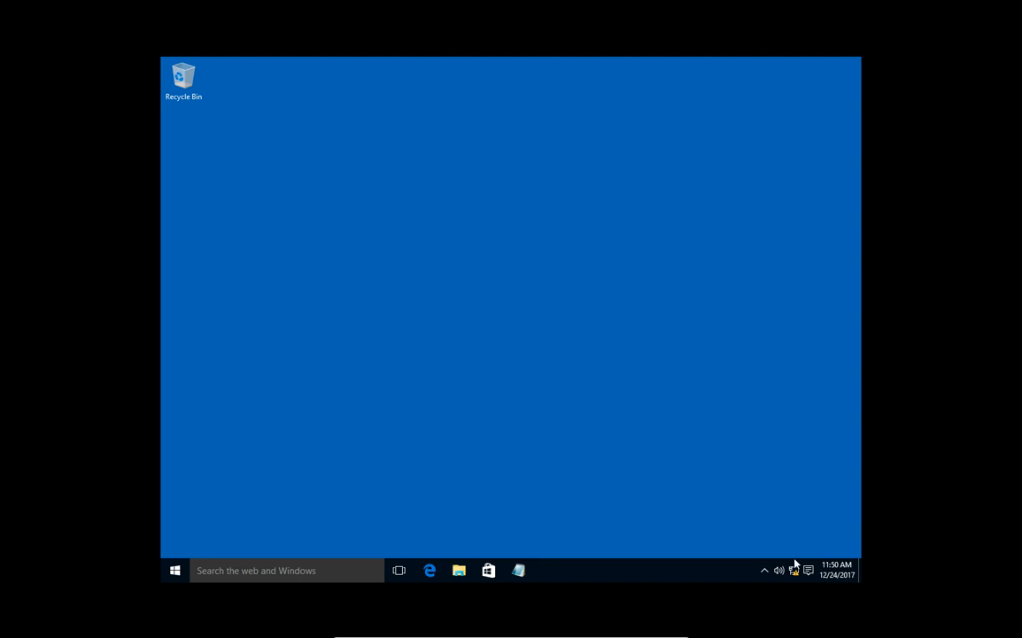
{"action": "mouse_move", "coordinate": [796, 570]}
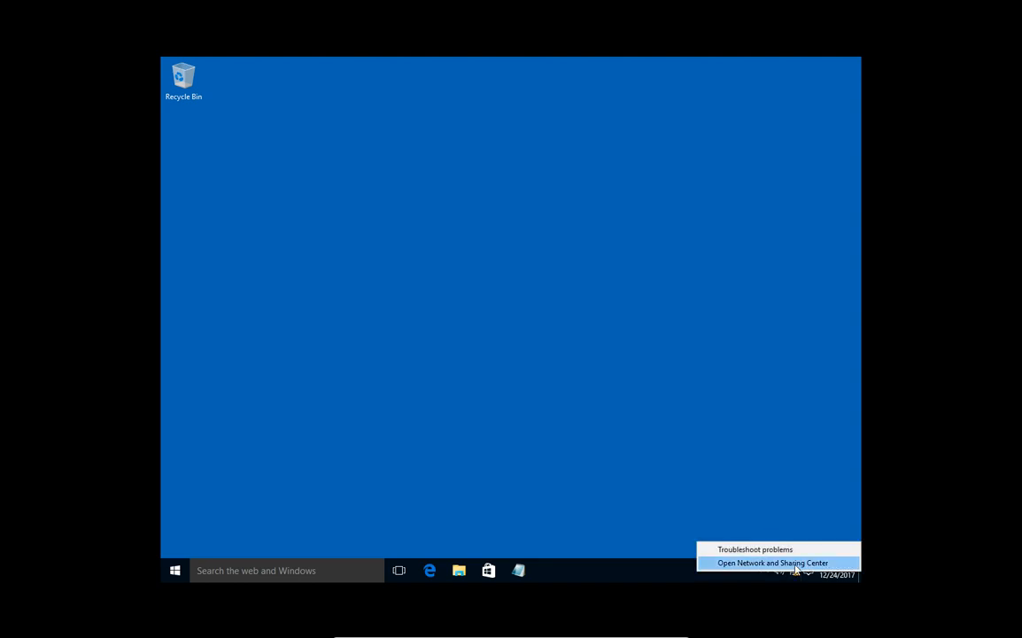
Open Network and Sharing Center, then the list of network adapters
{"action": "left_click", "coordinate": [772, 563]}
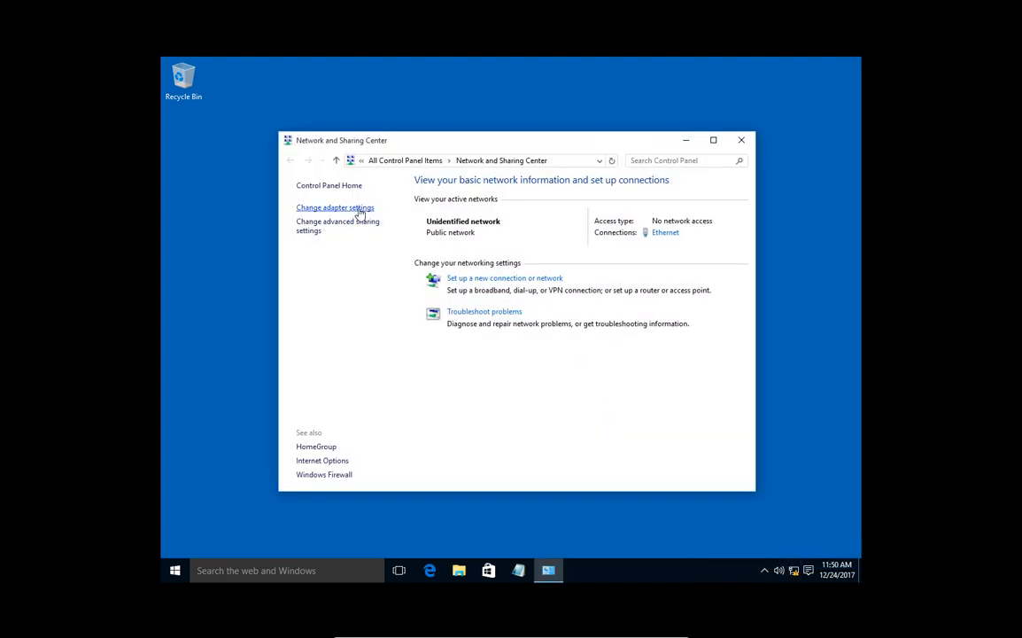
{"action": "left_click", "coordinate": [335, 207]}
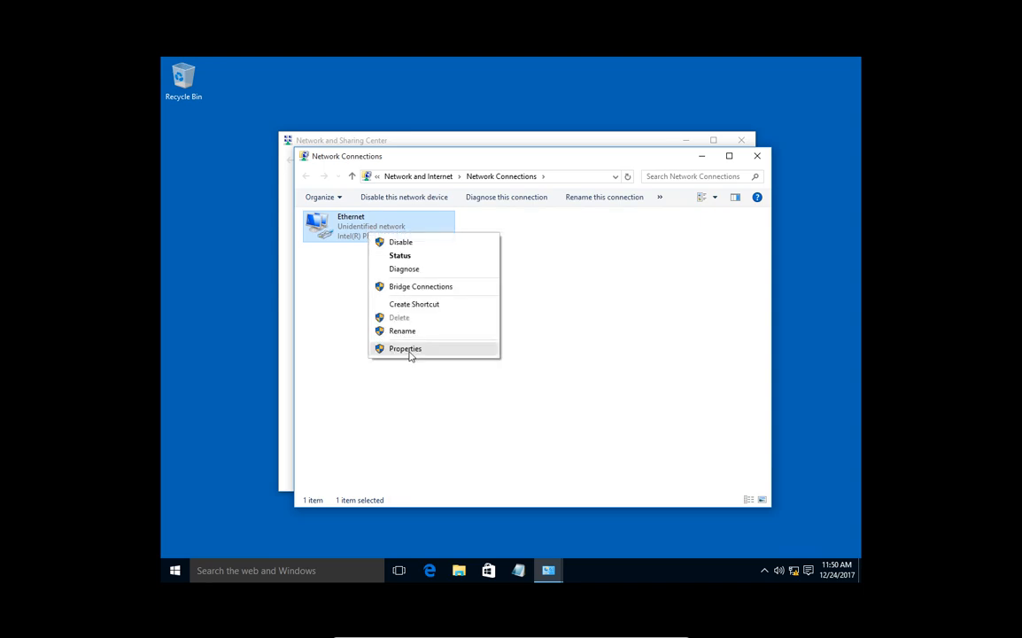
Open the Ethernet adapter's Internet Protocol Version 4 (TCP/IPv4) properties
{"action": "left_click", "coordinate": [405, 349]}
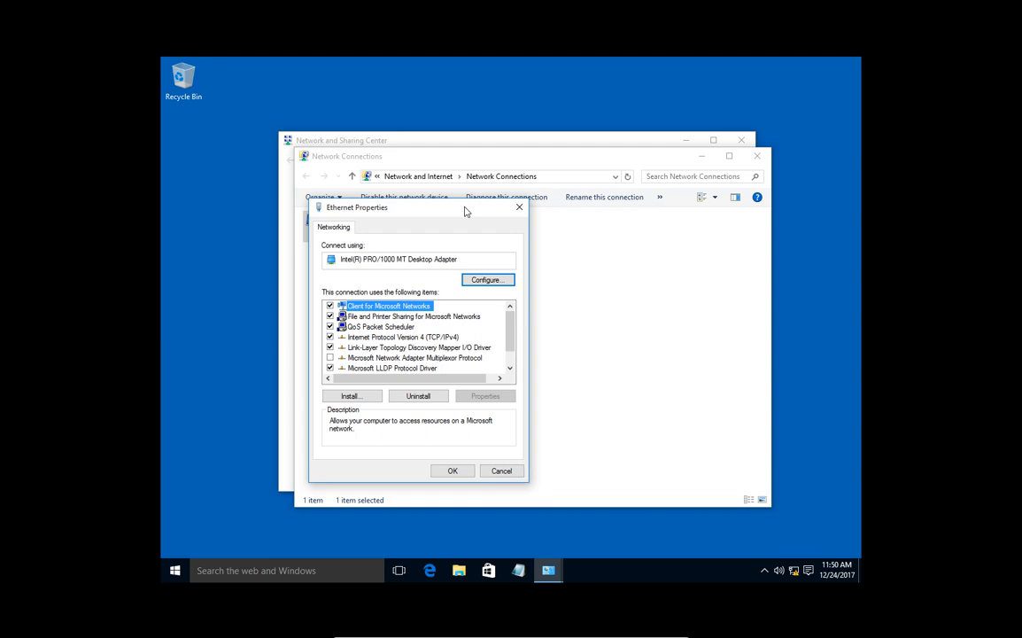
{"action": "left_click_drag", "start_coordinate": [357, 207], "coordinate": [460, 146]}
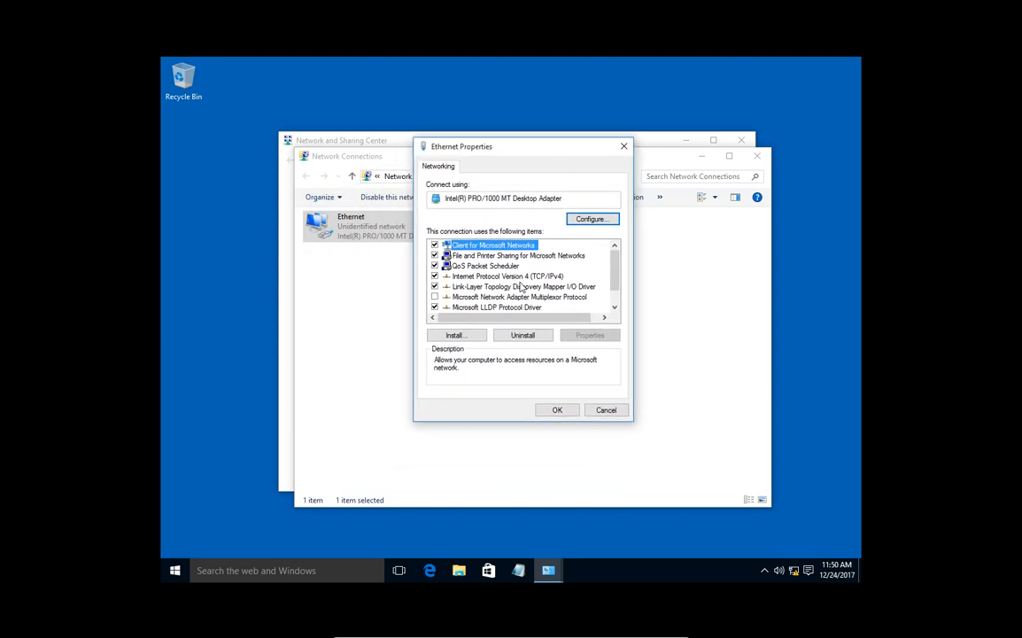
{"action": "left_click", "coordinate": [510, 275]}
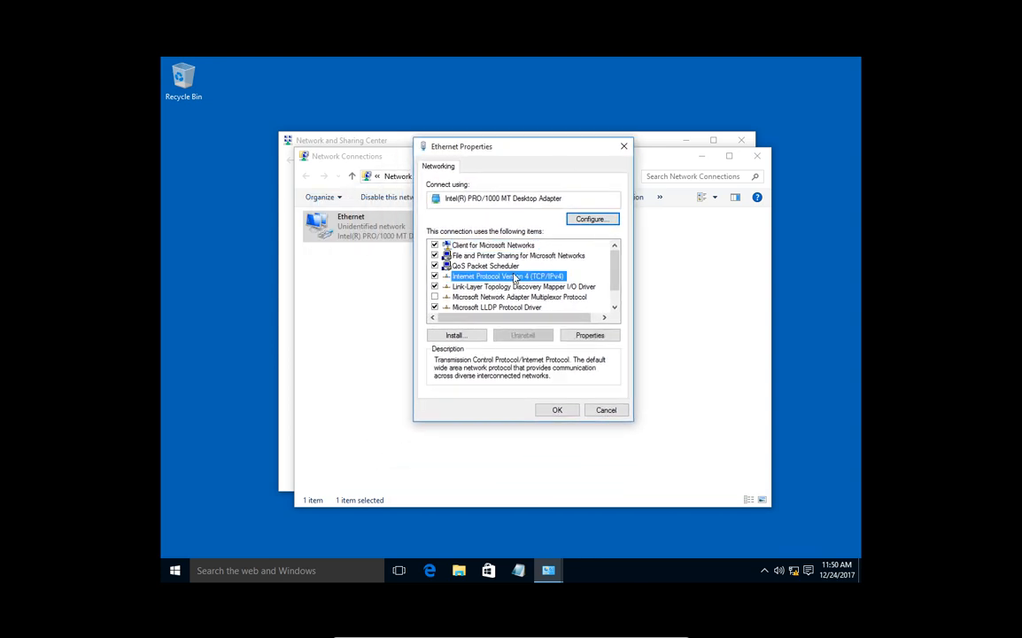
{"action": "left_click", "coordinate": [589, 335]}
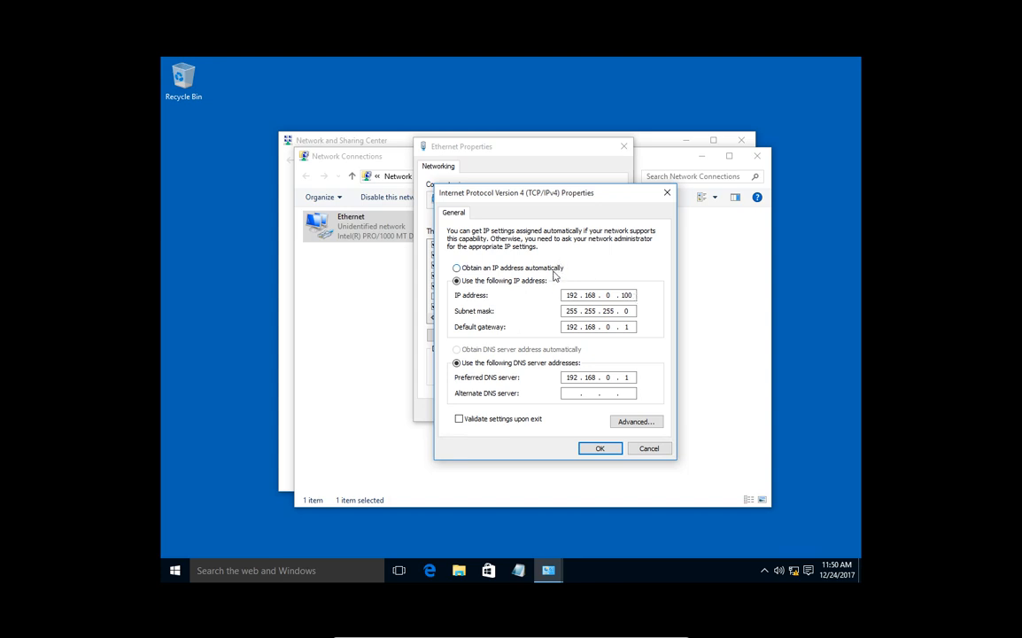
Change the IP address's last octet from 100 to 101
{"action": "left_click", "coordinate": [625, 295]}
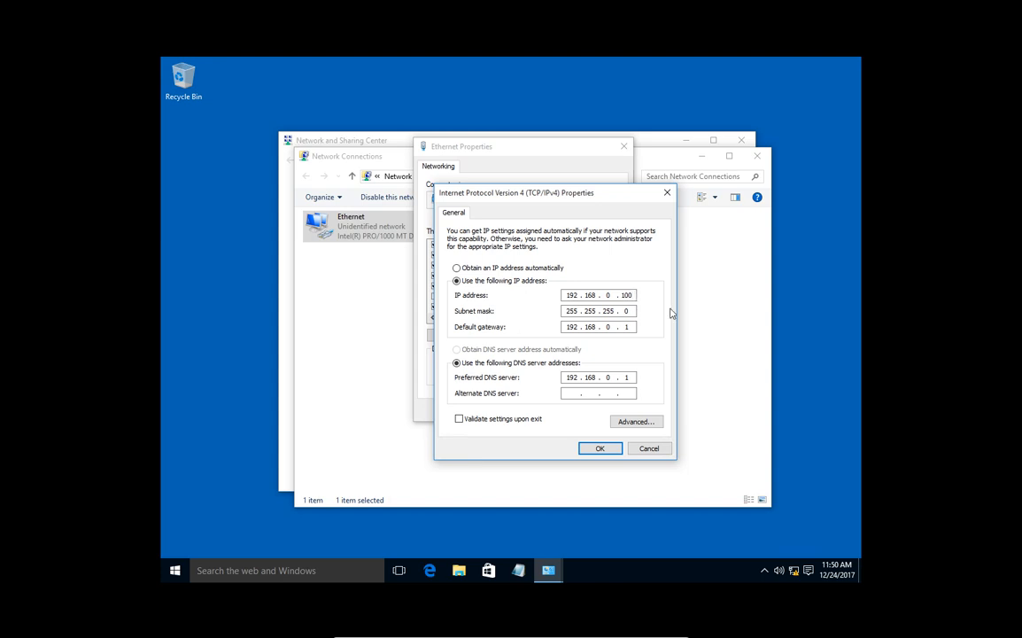
{"action": "left_click", "coordinate": [598, 295]}
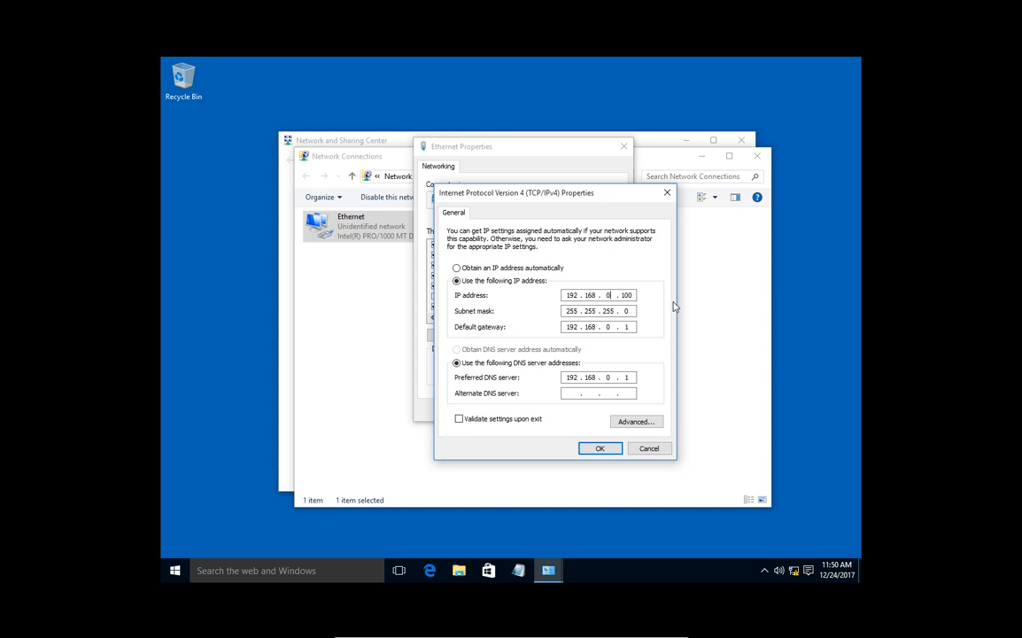
{"action": "left_click", "coordinate": [549, 295]}
{"action": "type", "text": "1"}
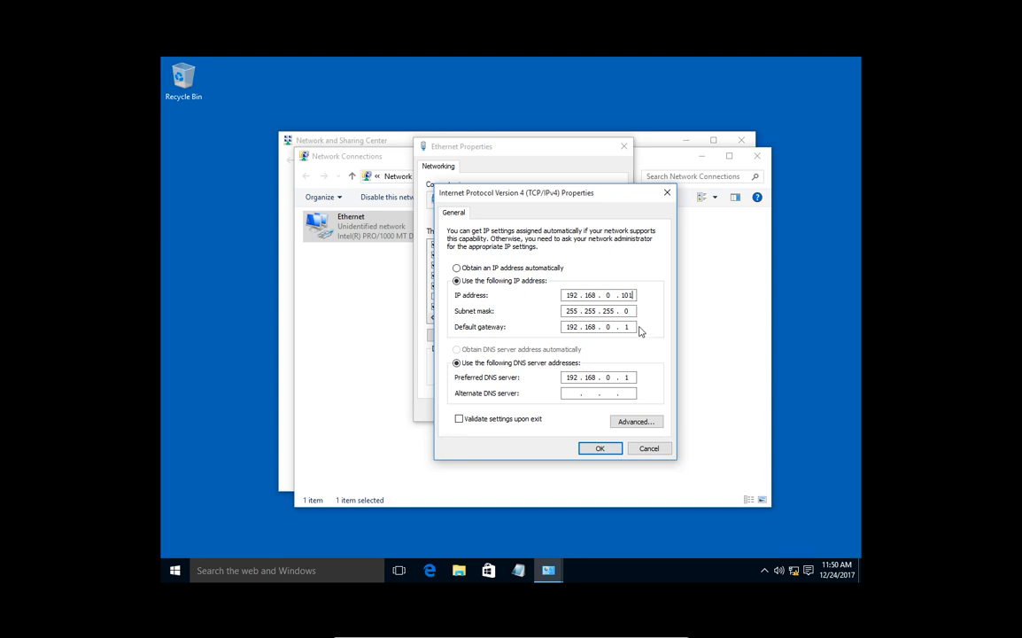
{"action": "mouse_move", "coordinate": [635, 328]}
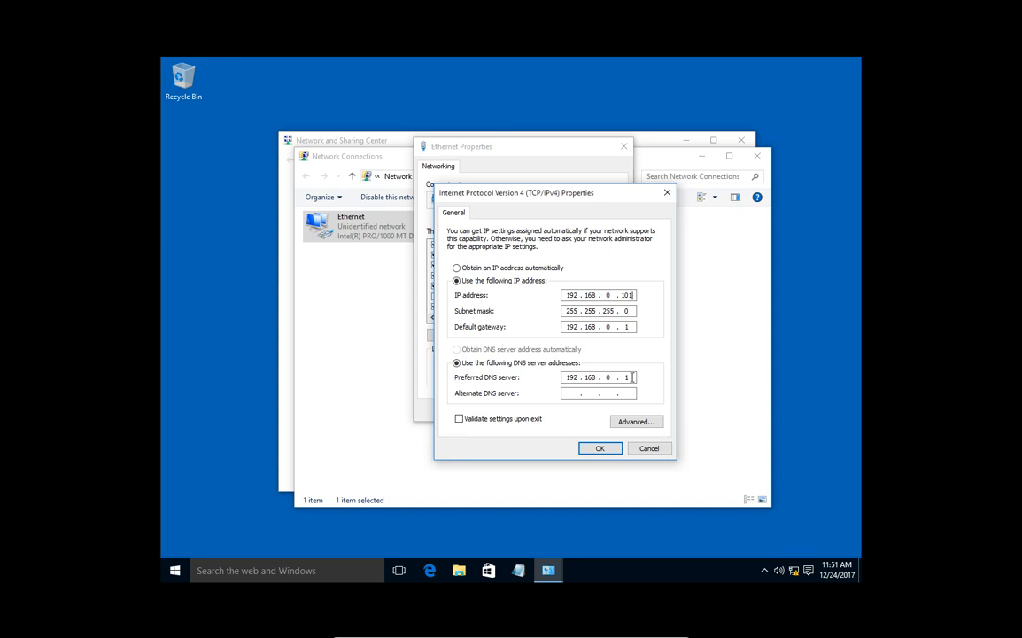
{"action": "mouse_move", "coordinate": [645, 383]}
{"action": "type", "text": "8.8.8.8"}
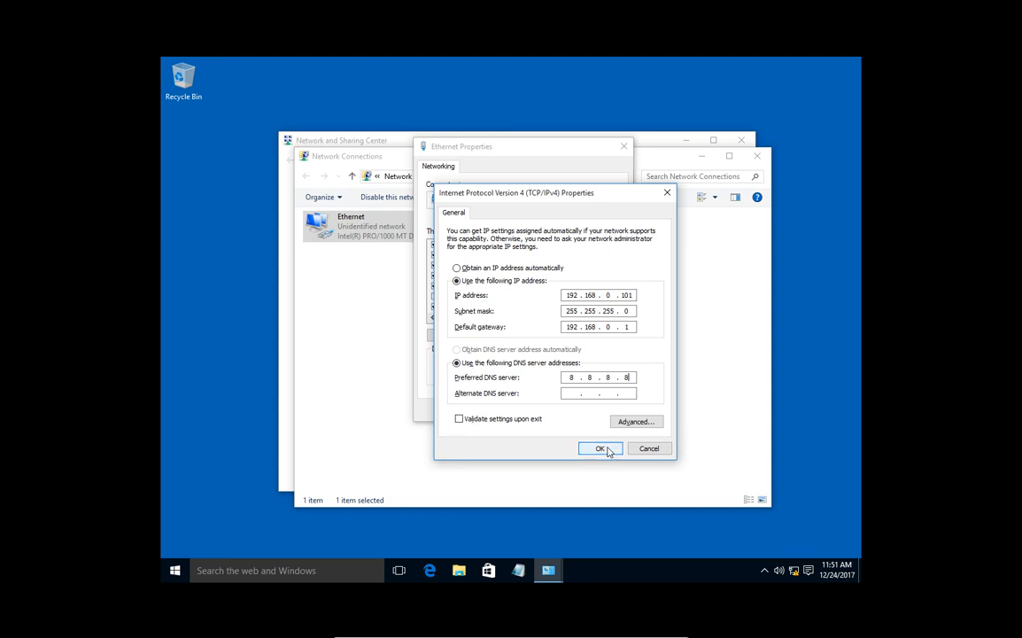
Confirm the IPv4 settings with preferred DNS 8.8.8.8
{"action": "left_click", "coordinate": [601, 449]}
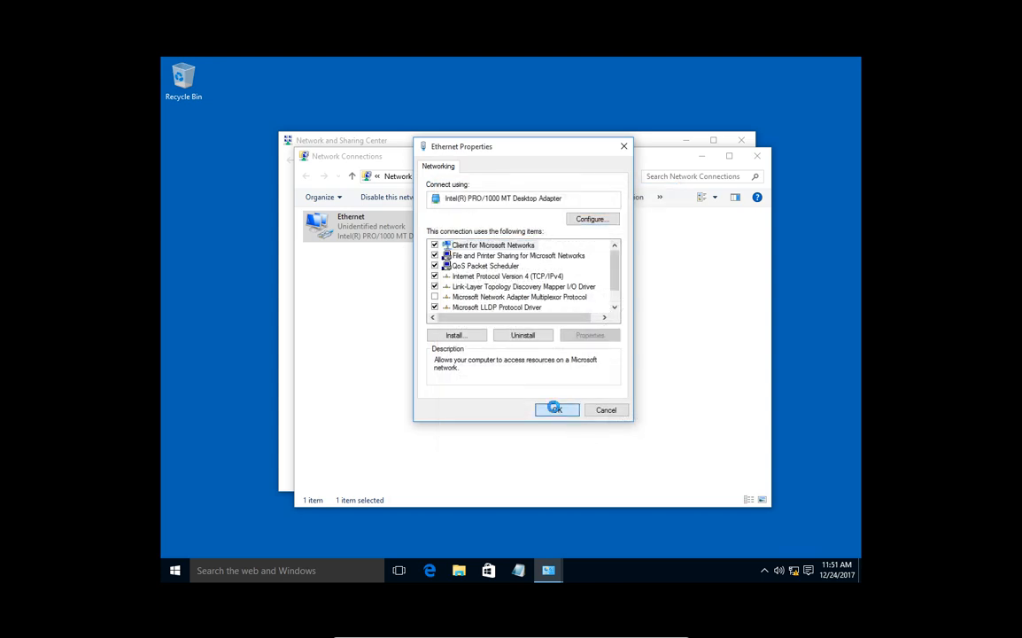
Confirm and close the Ethernet Properties dialog
{"action": "left_click", "coordinate": [557, 410]}
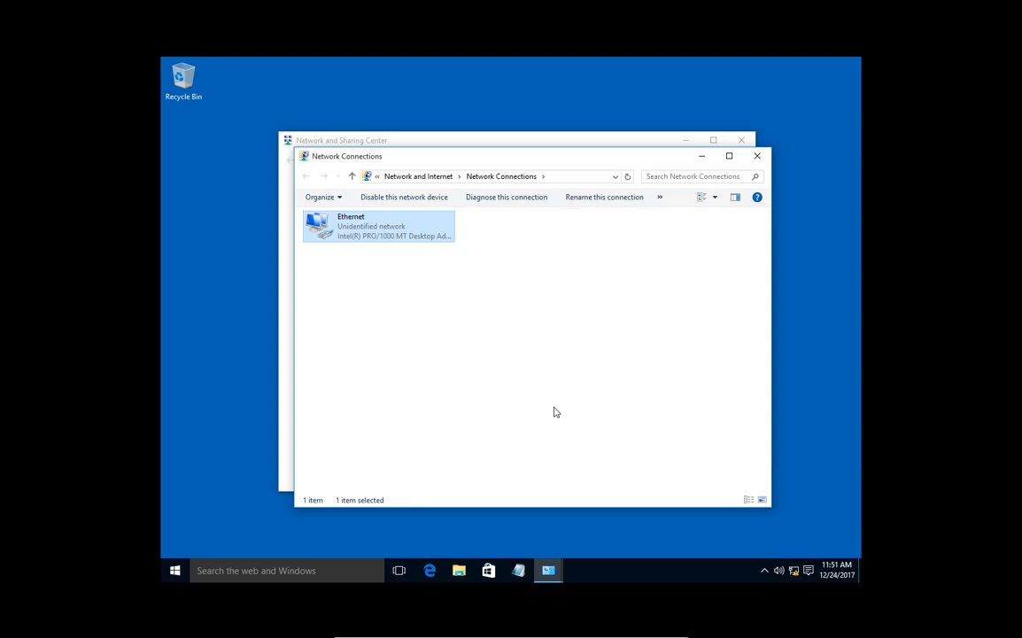
{"action": "mouse_move", "coordinate": [537, 370]}
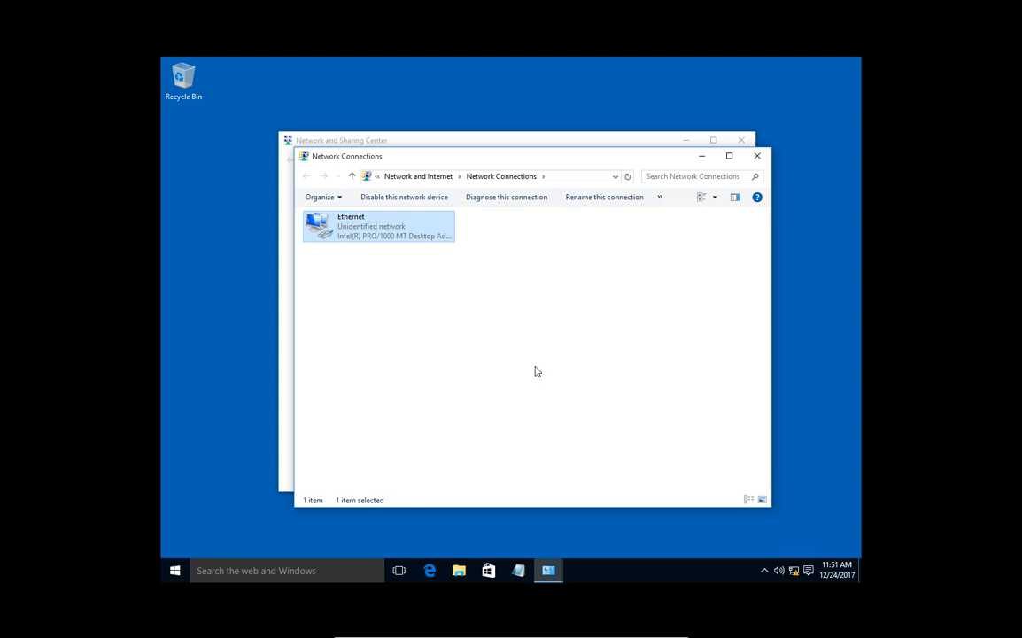